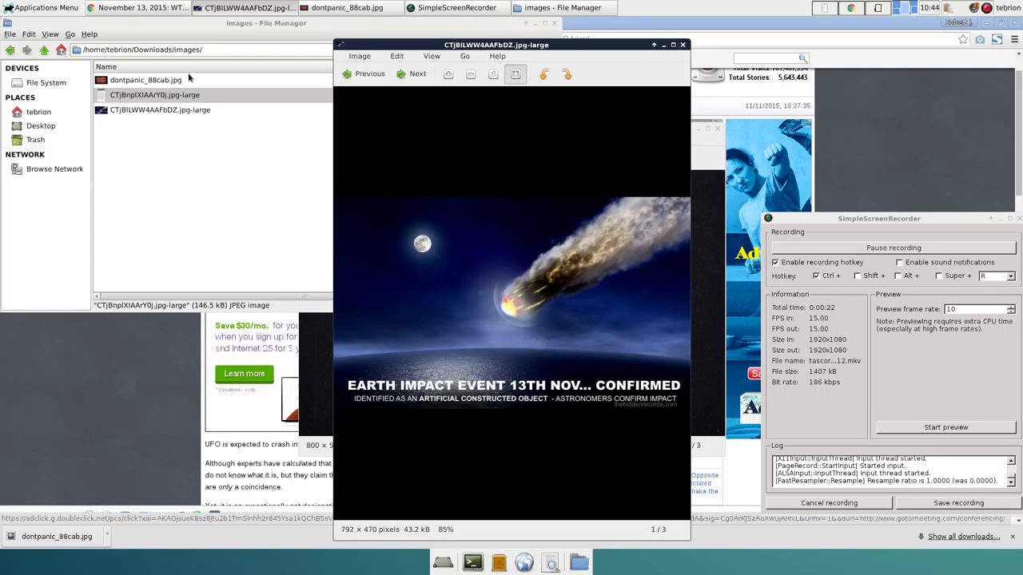
mouse_move(569, 55)
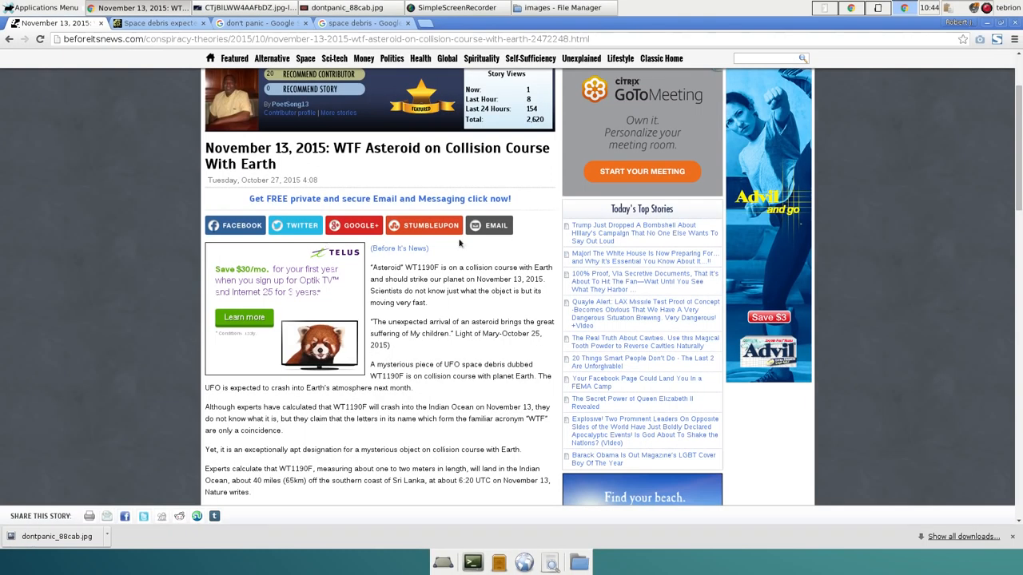
mouse_move(492, 304)
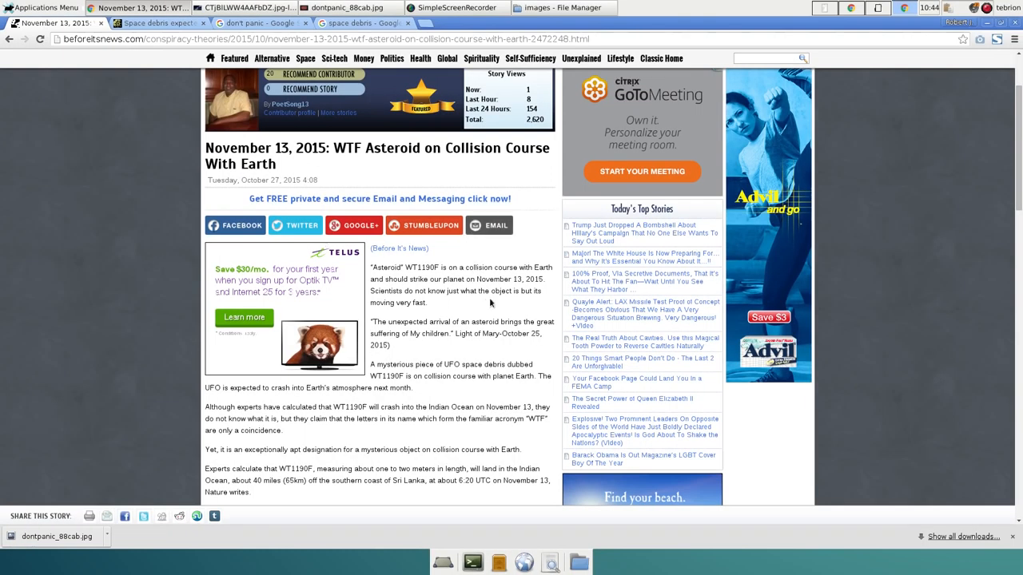
Scroll down the WT1190F article to the astronomers' Apollo rocket-stage theory and source links.
scroll(down, 3)
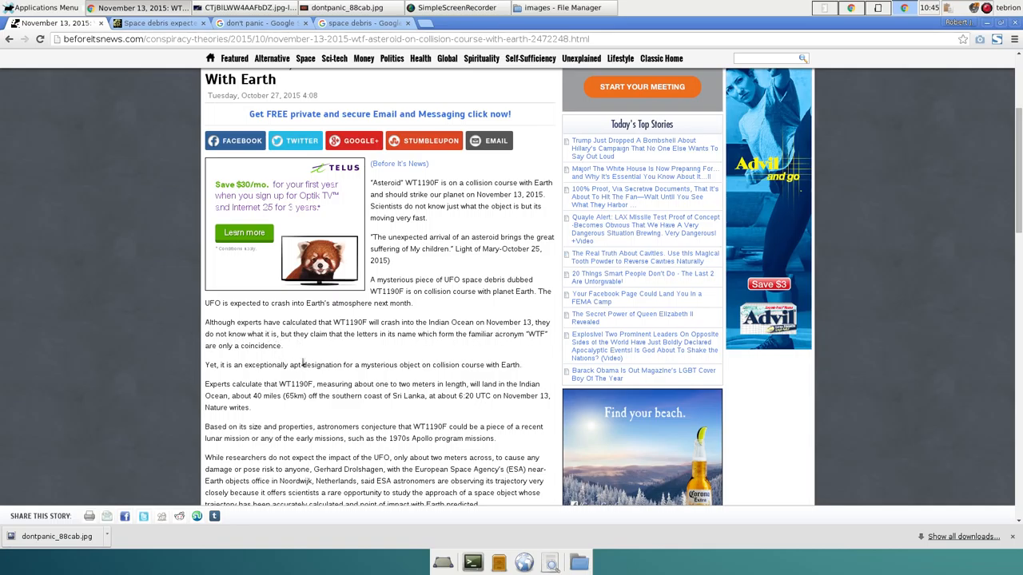
mouse_move(349, 351)
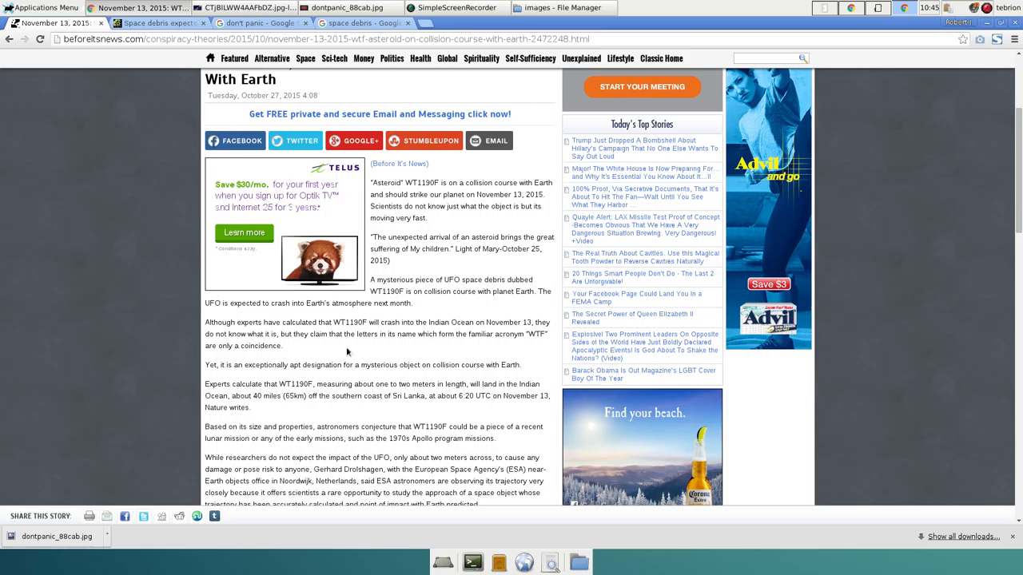
mouse_move(476, 351)
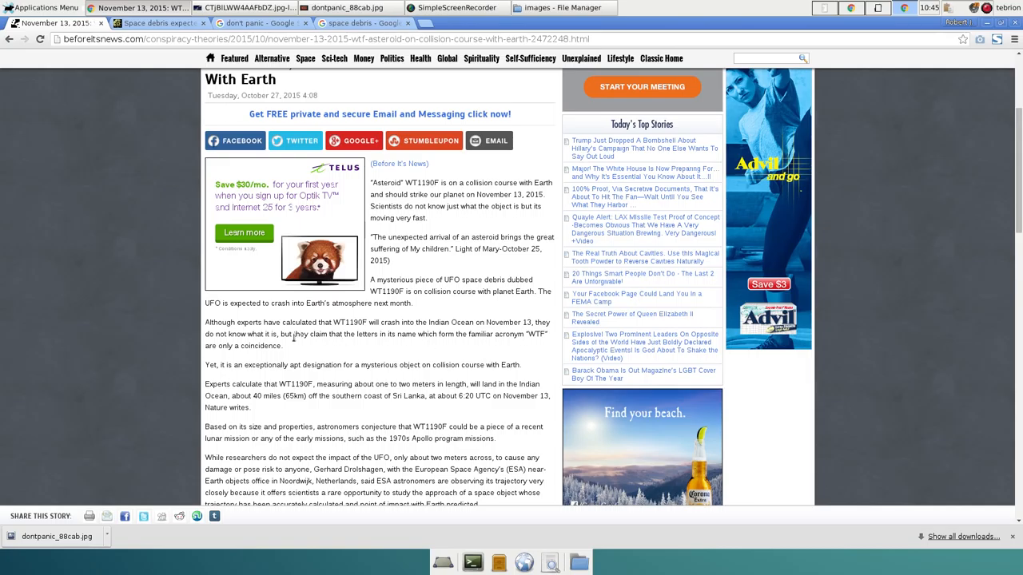
scroll(down, 3)
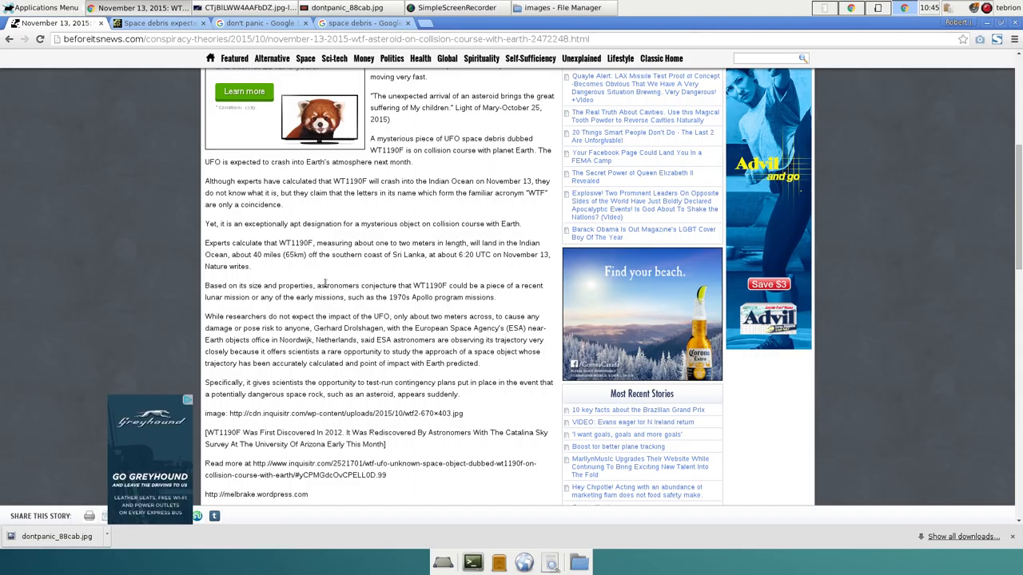
mouse_move(415, 275)
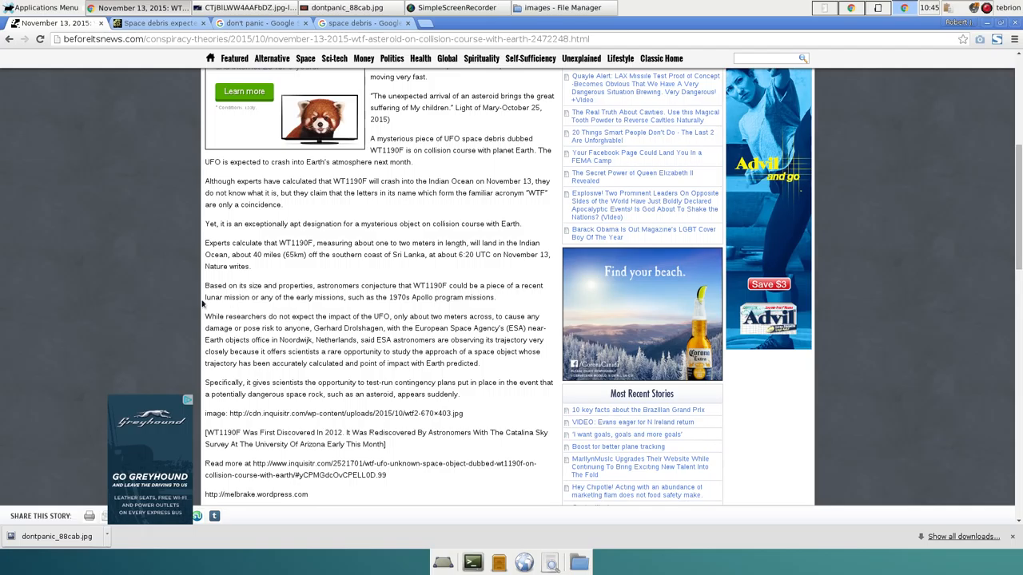
mouse_move(384, 314)
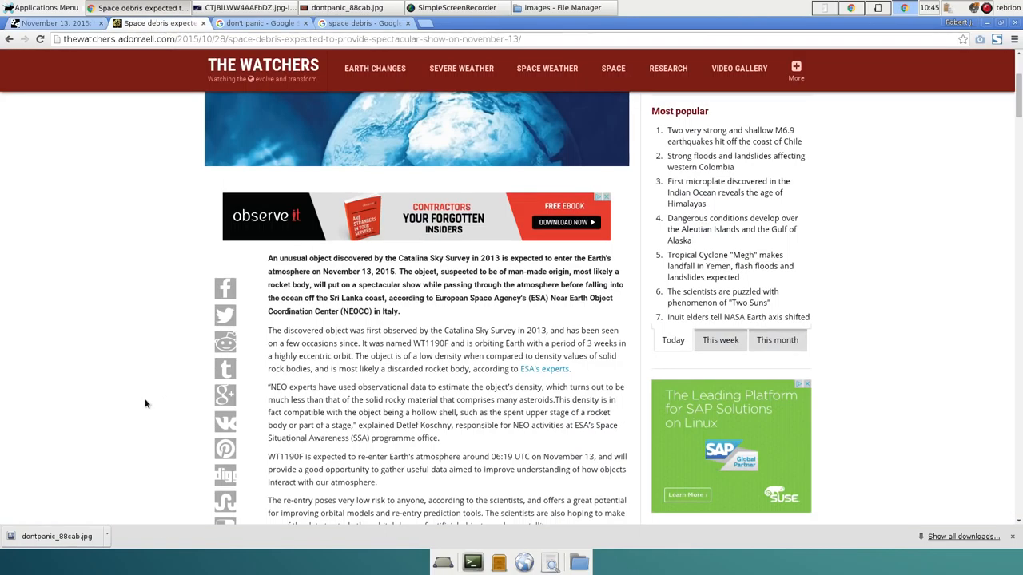
Switch to The Watchers tab showing the WT1190F November 13 re-entry article over Sri Lanka.
scroll(down, 3)
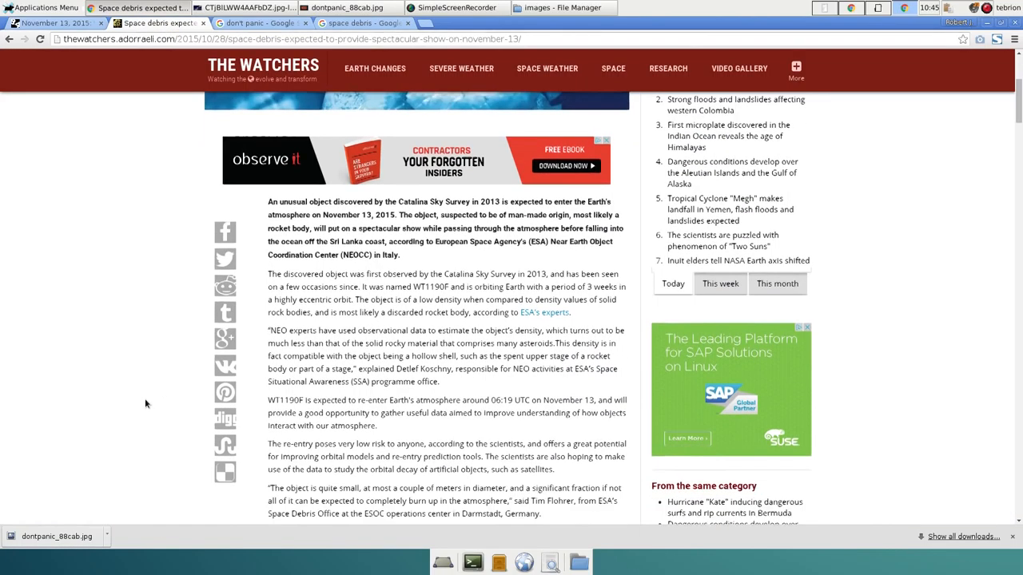
scroll(up, 3)
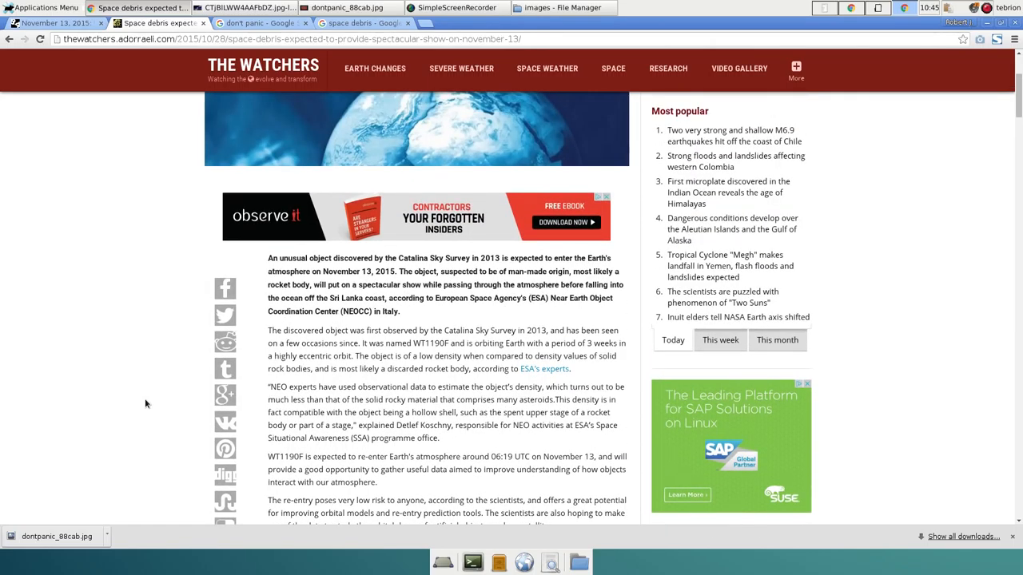
mouse_move(139, 232)
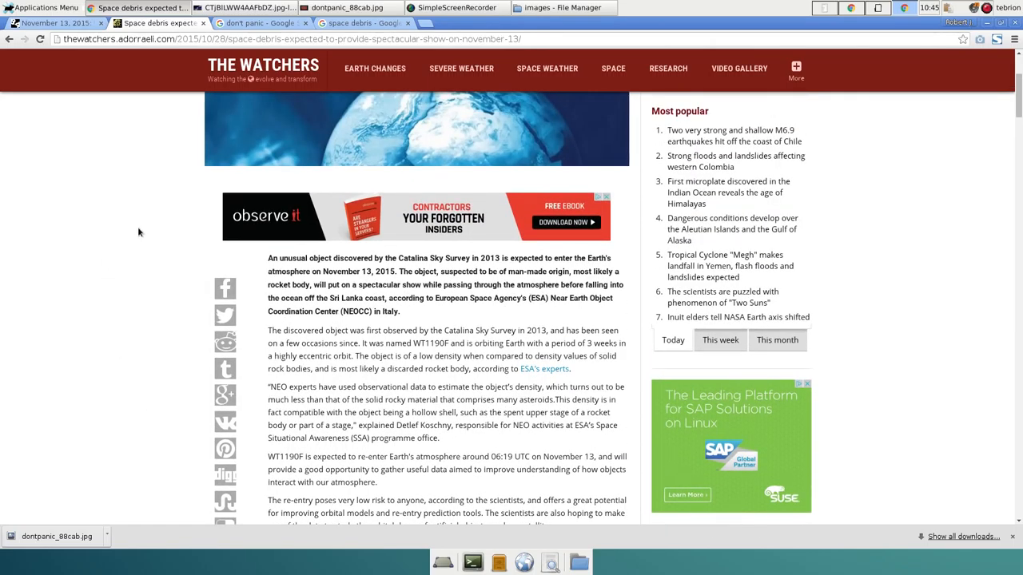
mouse_move(170, 238)
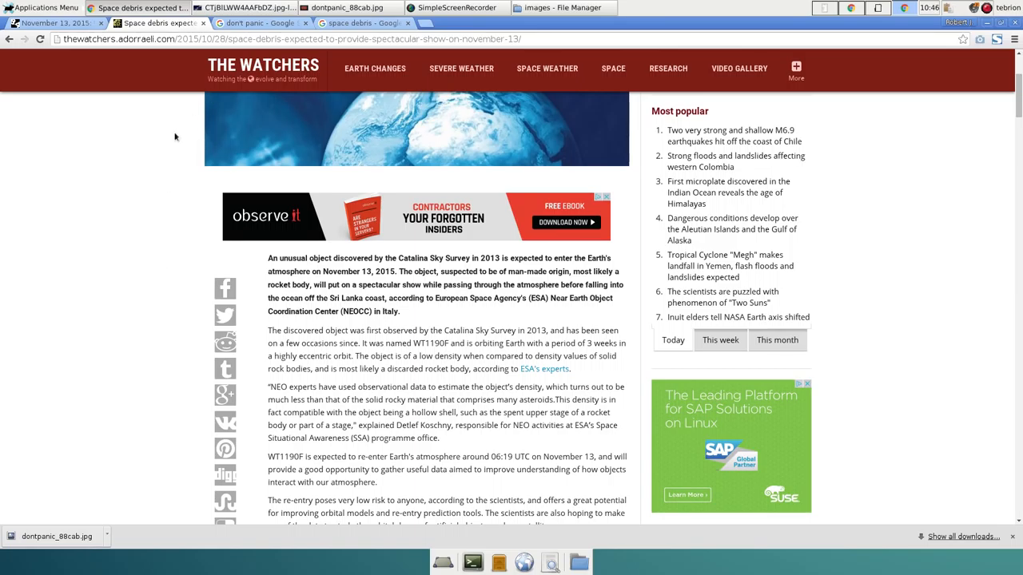
mouse_move(131, 190)
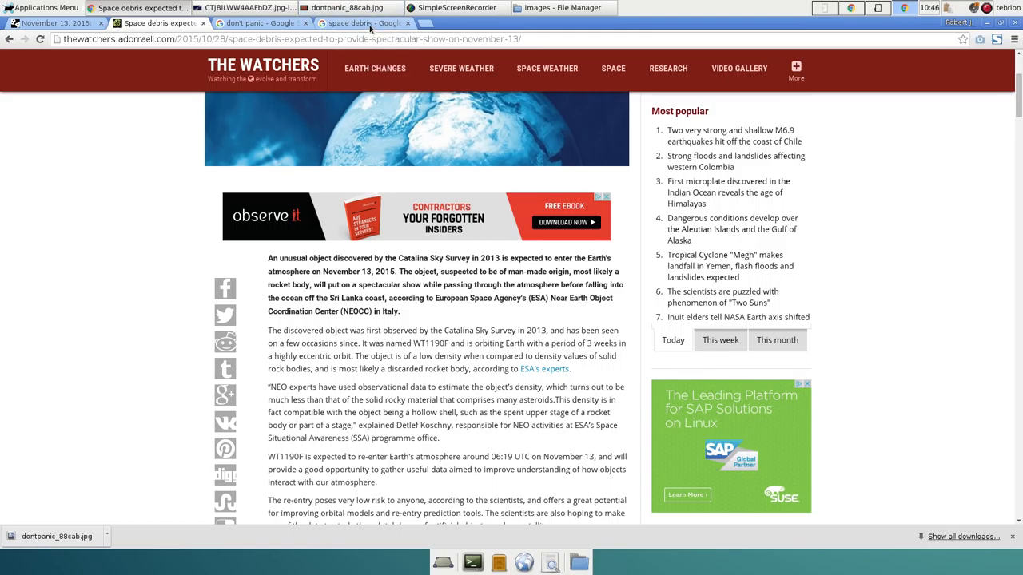
click(365, 22)
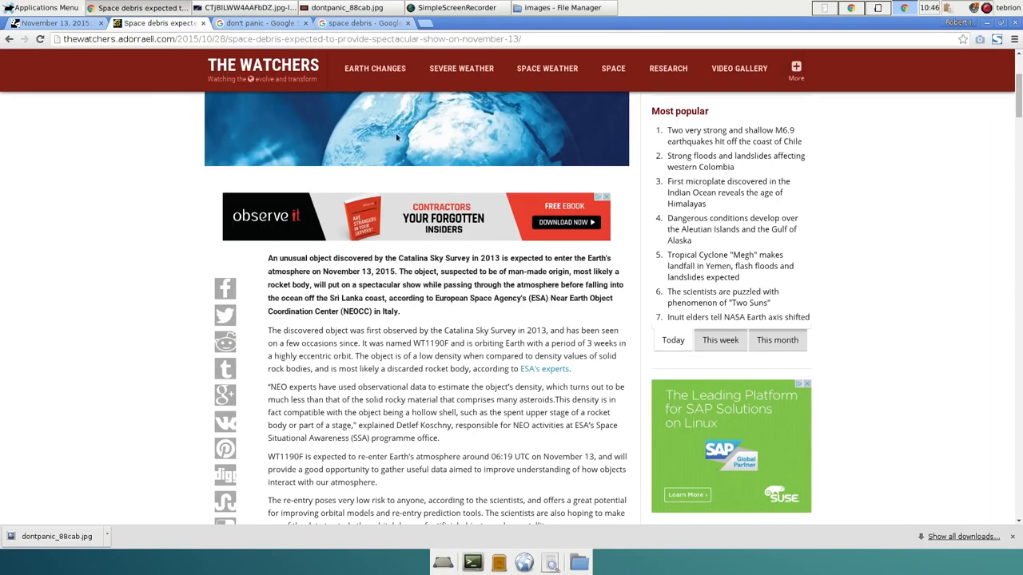
mouse_move(527, 176)
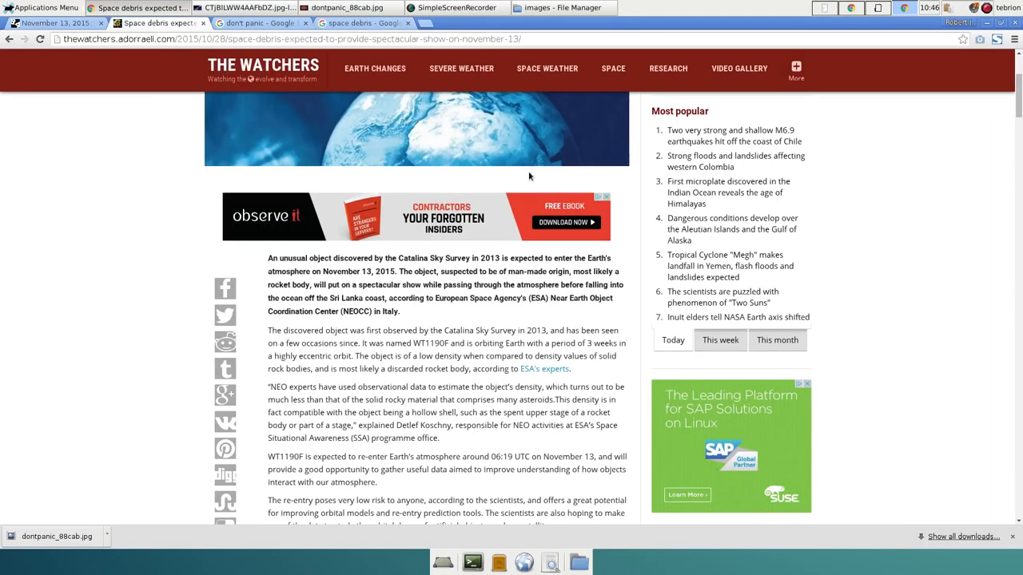